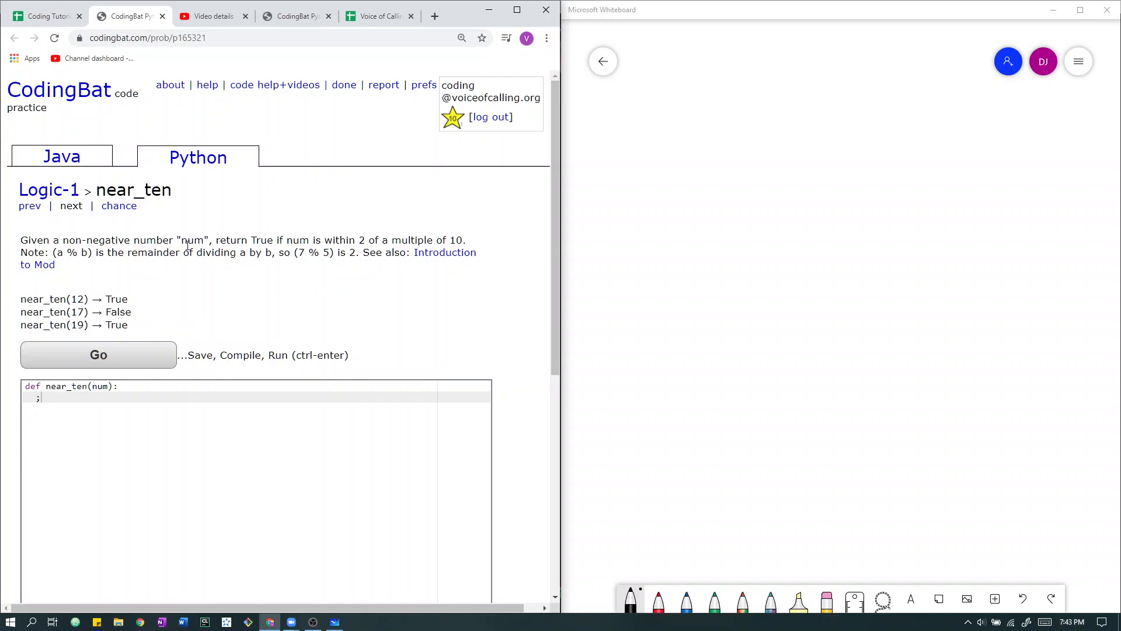
mouse_move(68, 299)
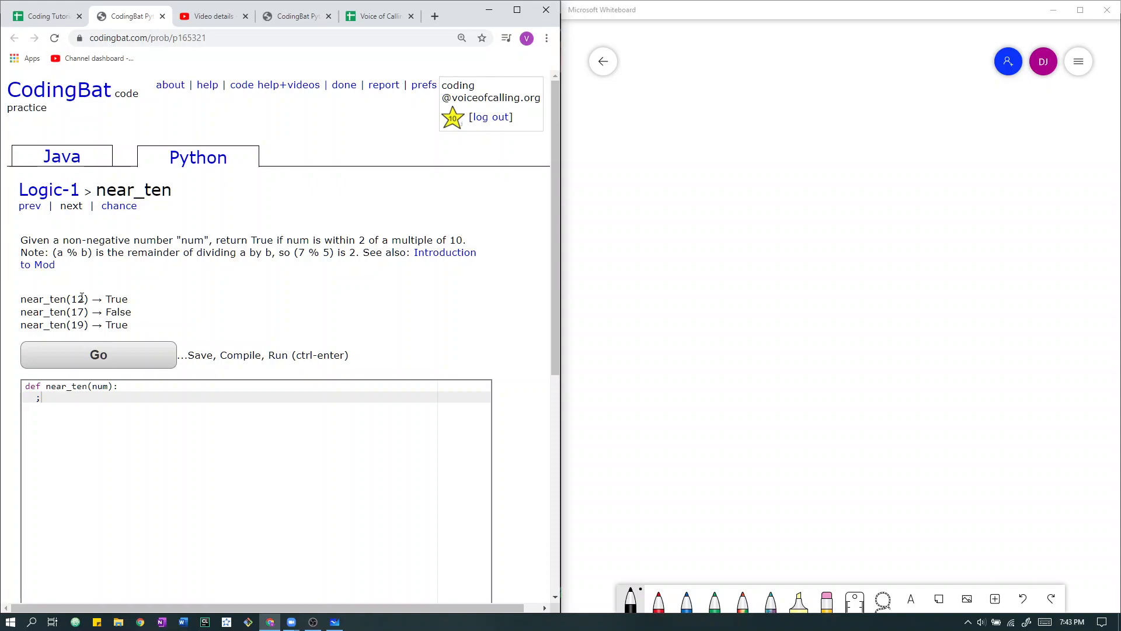
mouse_move(291, 234)
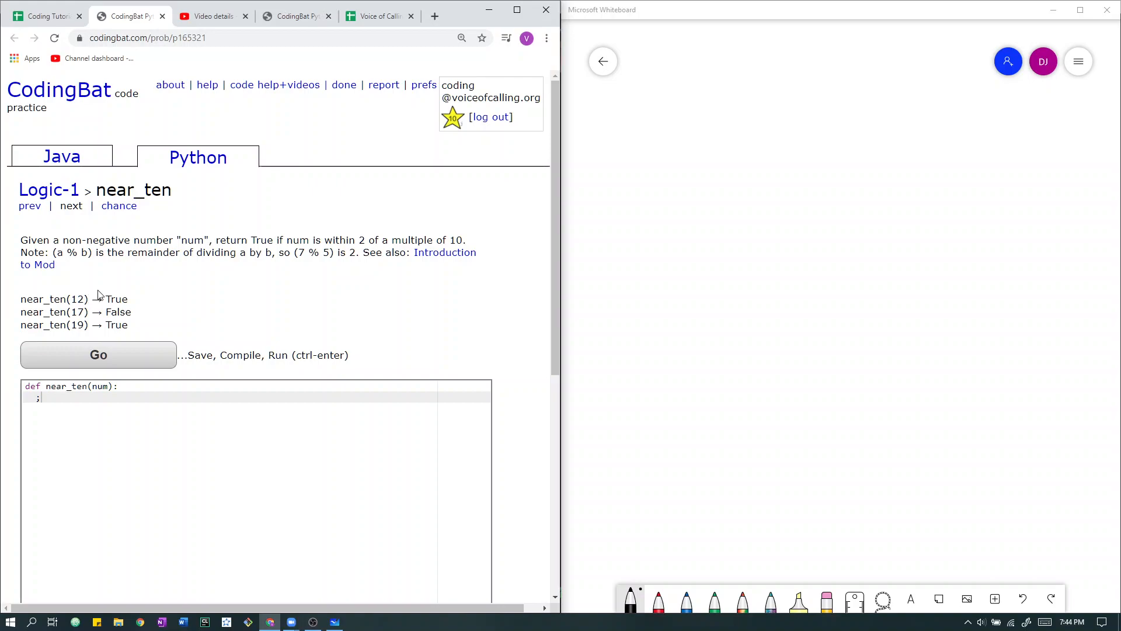
Review the near_ten examples (12, 19) and clear the placeholder semicolon from the function body
double_click(77, 311)
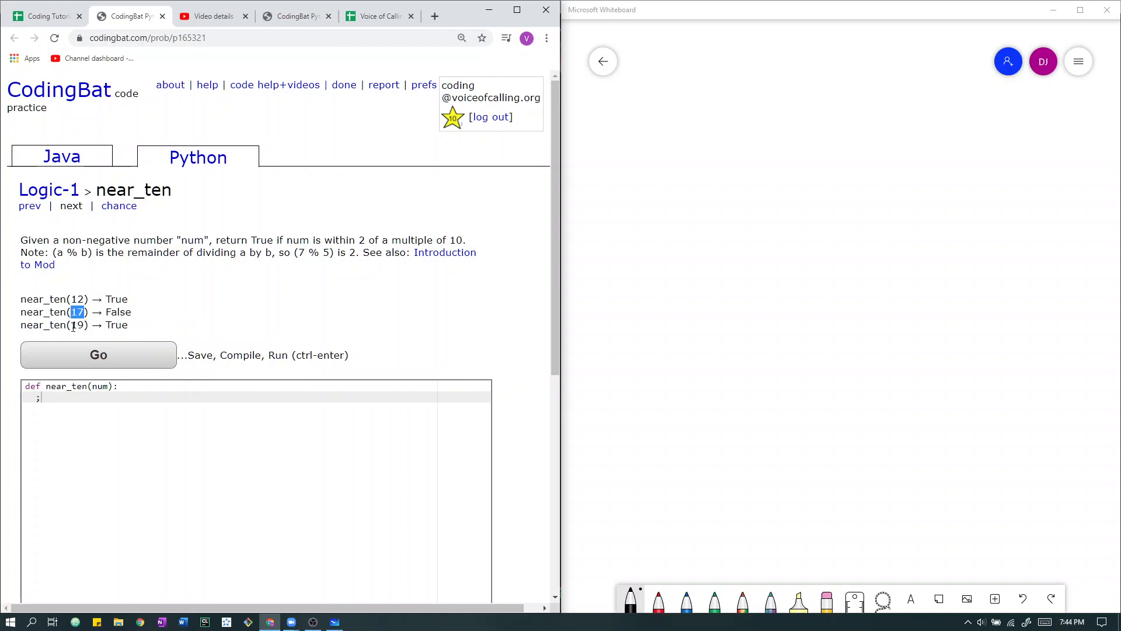
double_click(77, 325)
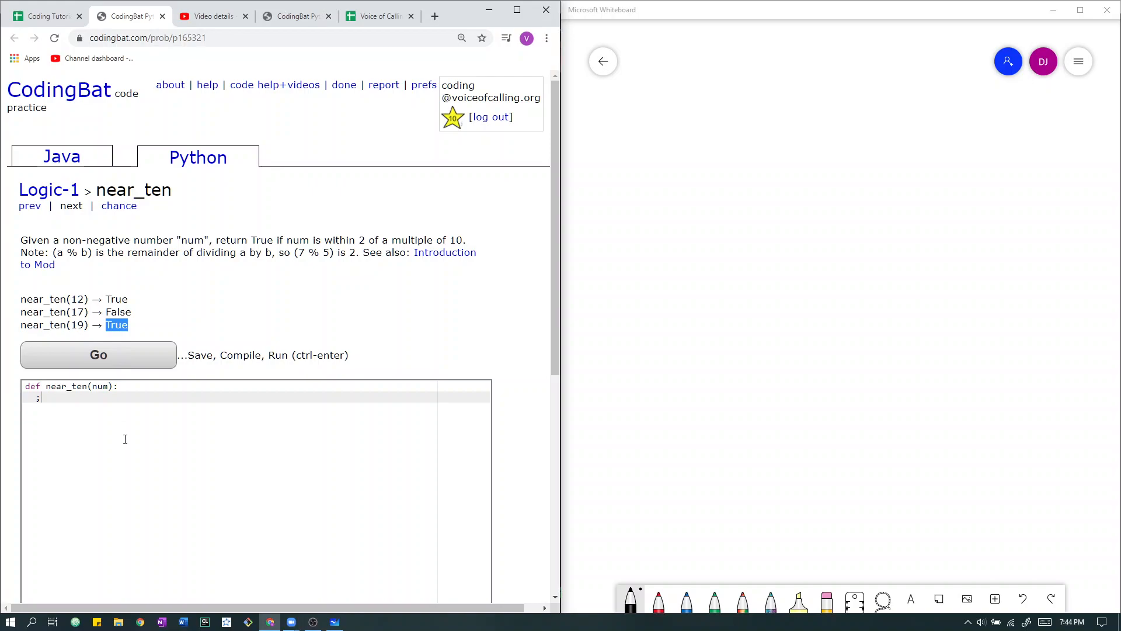
mouse_move(125, 412)
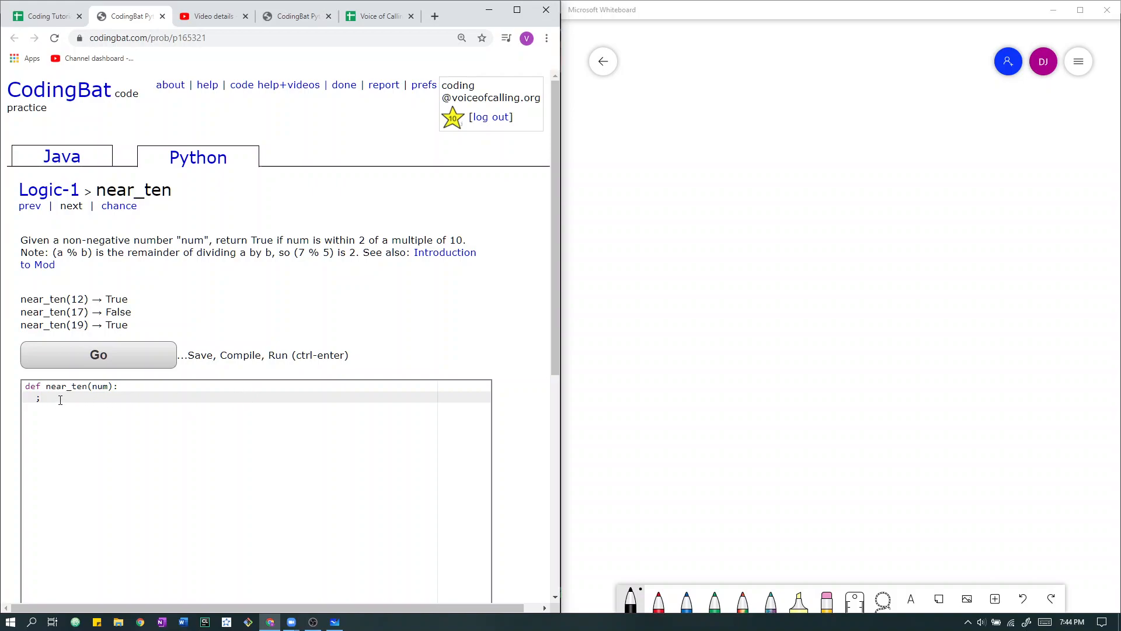
key("Backspace")
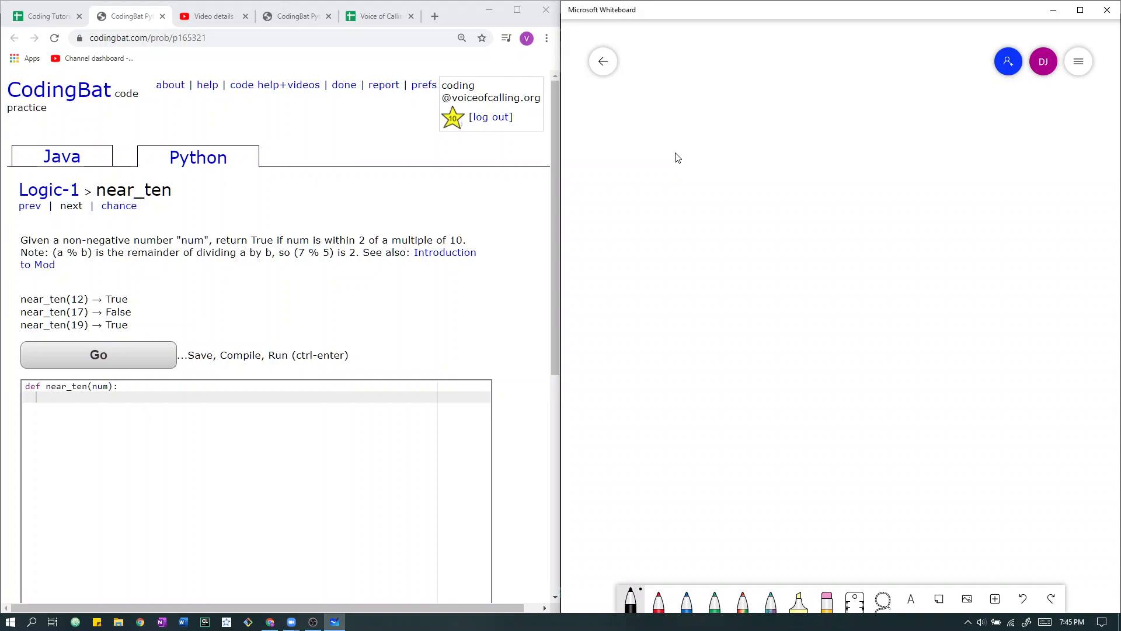
Handwrite the numbers 0 through 20 in two rows with trailing dots using the black pen
left_click_drag(637, 142, 697, 179)
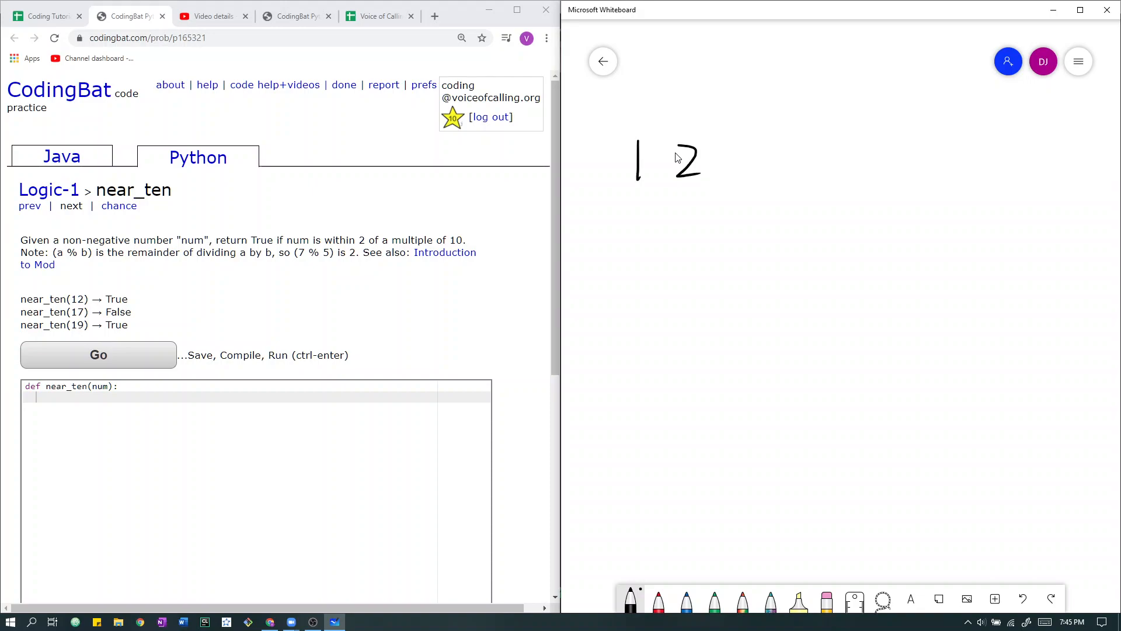
left_click_drag(729, 161, 893, 161)
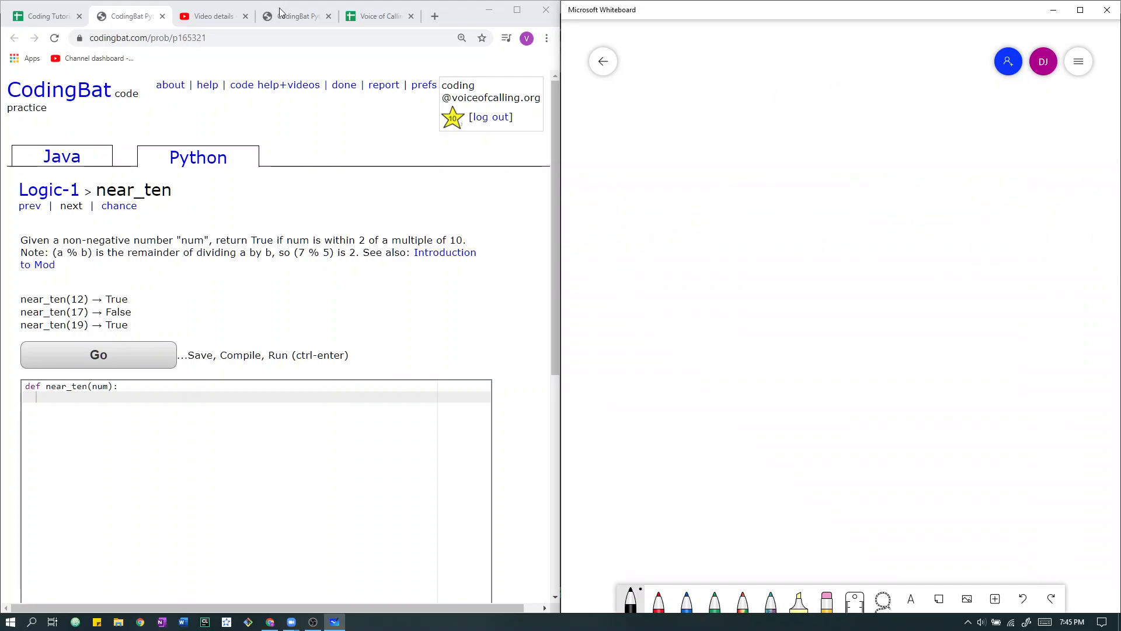
left_click_drag(587, 165, 655, 155)
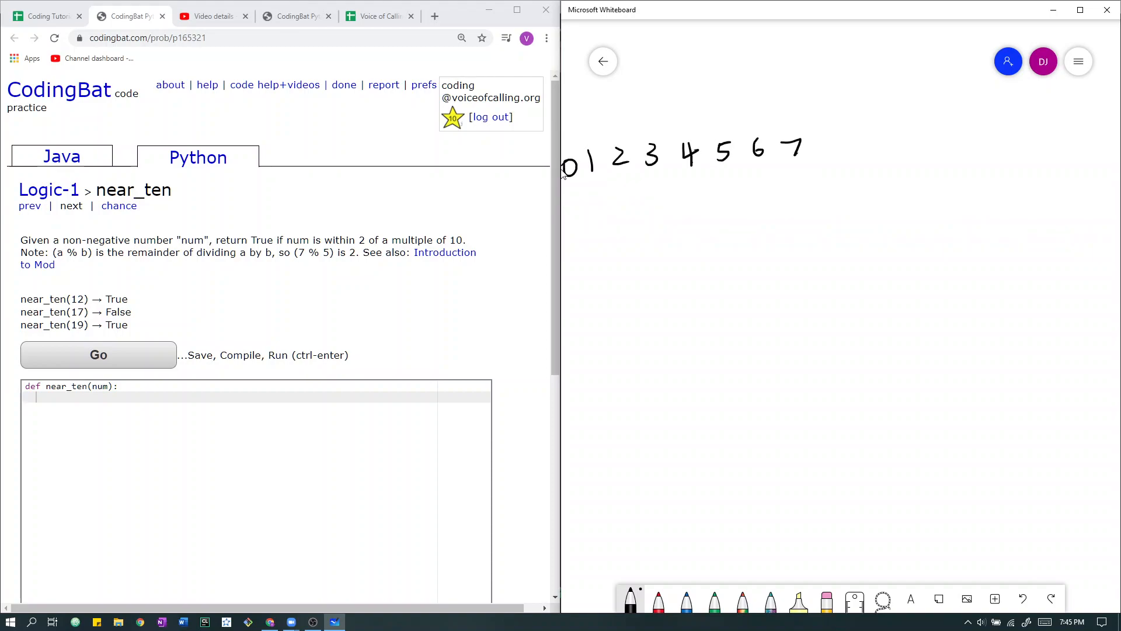
left_click_drag(822, 143, 944, 143)
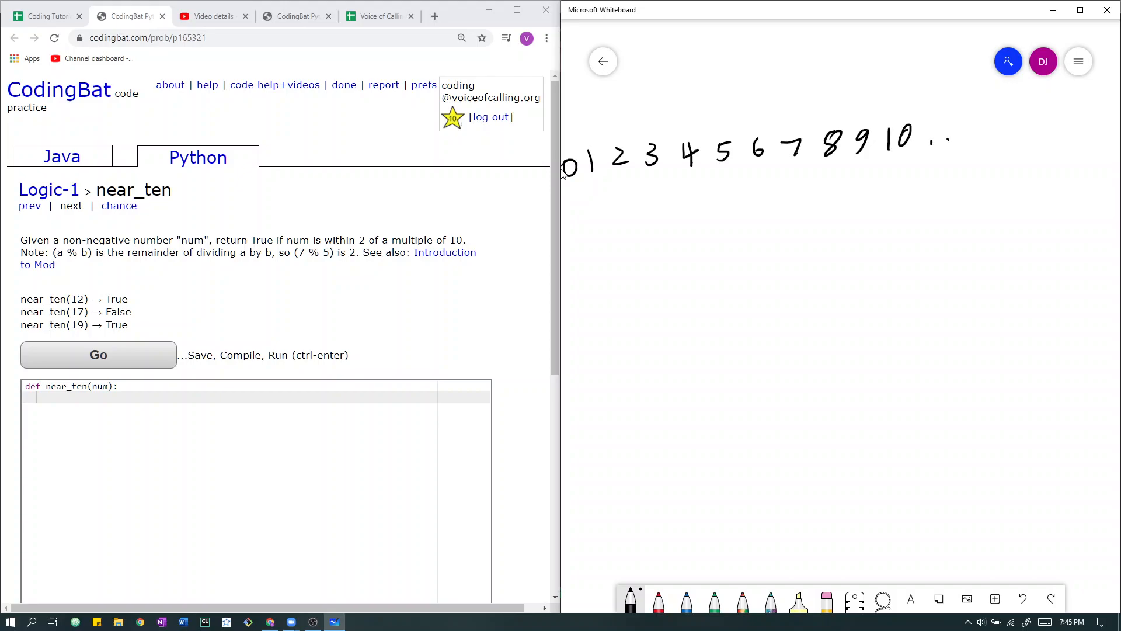
left_click_drag(941, 118, 940, 147)
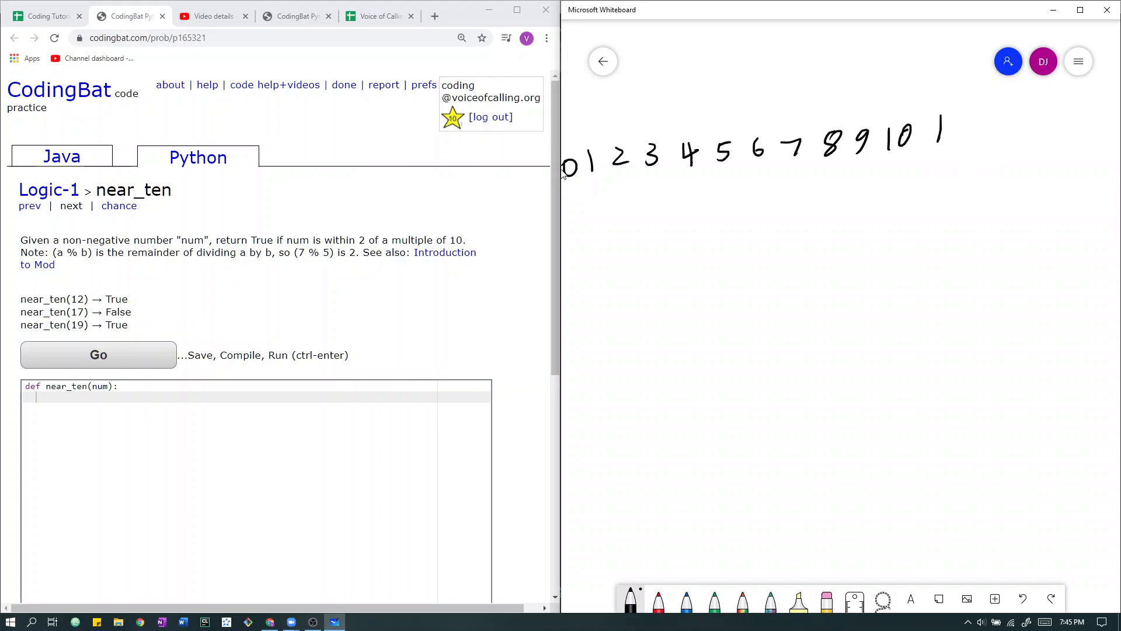
left_click_drag(929, 128, 1087, 128)
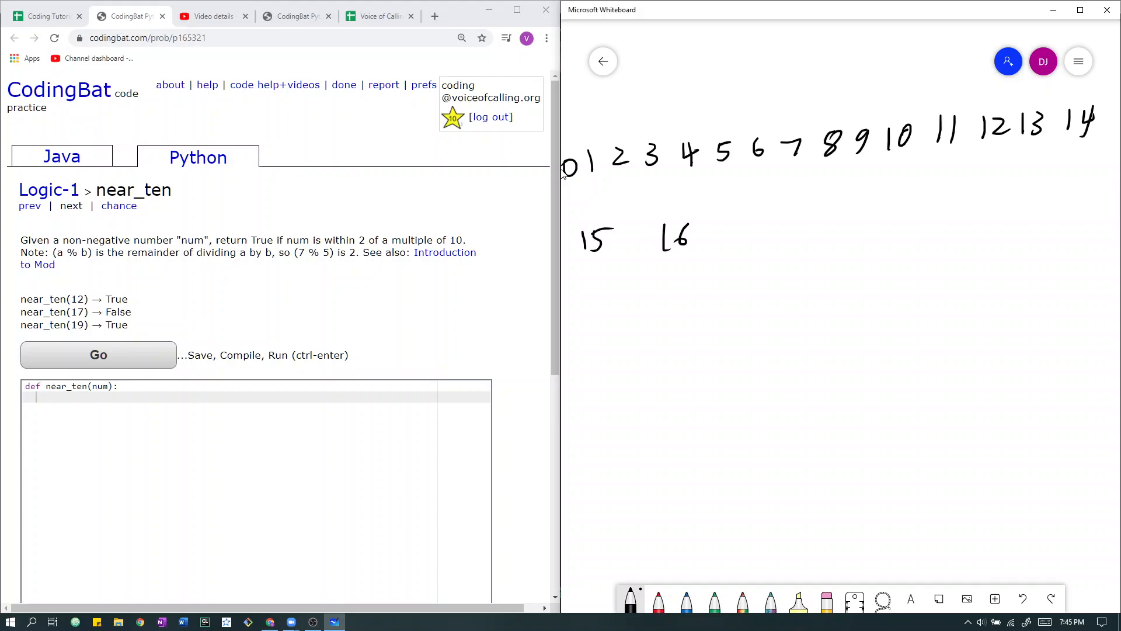
left_click_drag(722, 229, 880, 215)
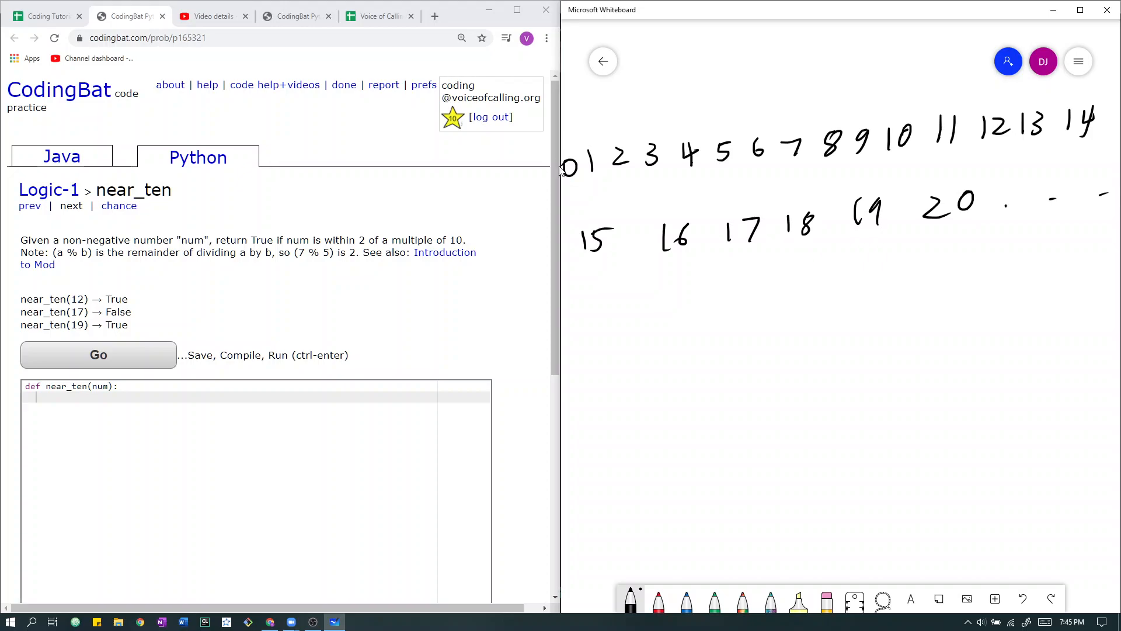
mouse_move(563, 249)
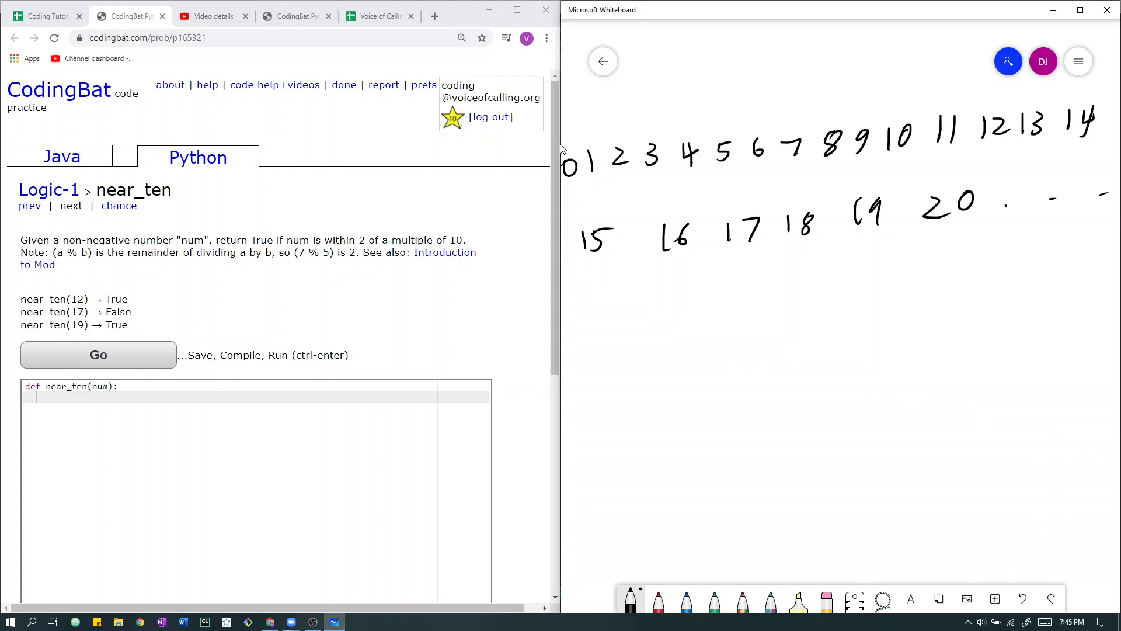
Mark 0 and 10 on the number line and draw arrows pointing at 4, 9, 18 and 20
left_click_drag(691, 93, 701, 132)
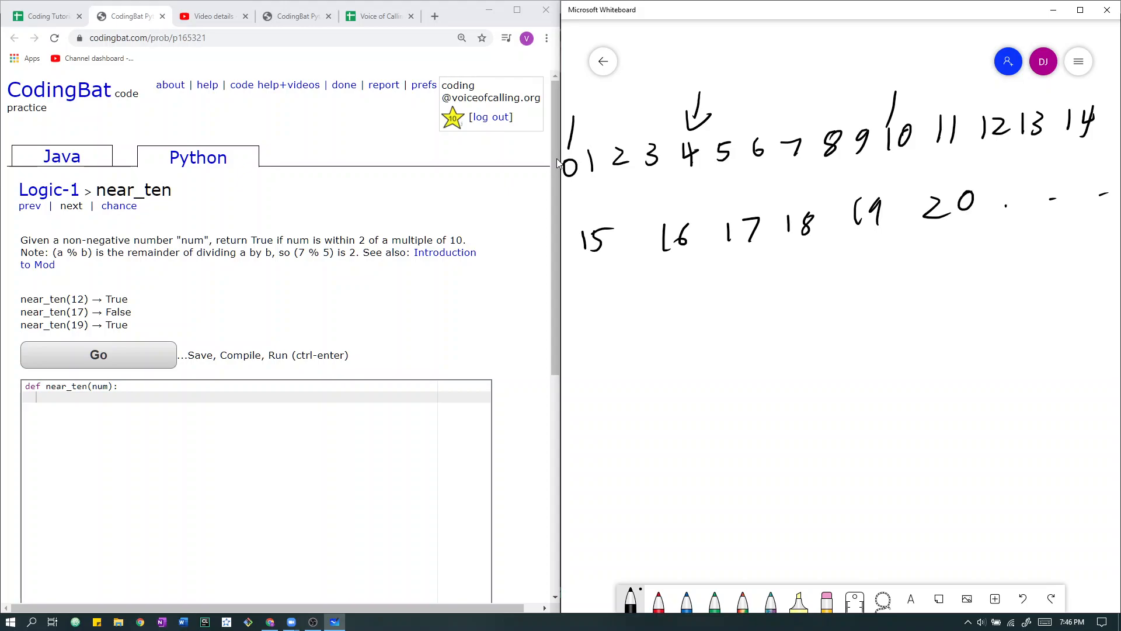
mouse_move(561, 119)
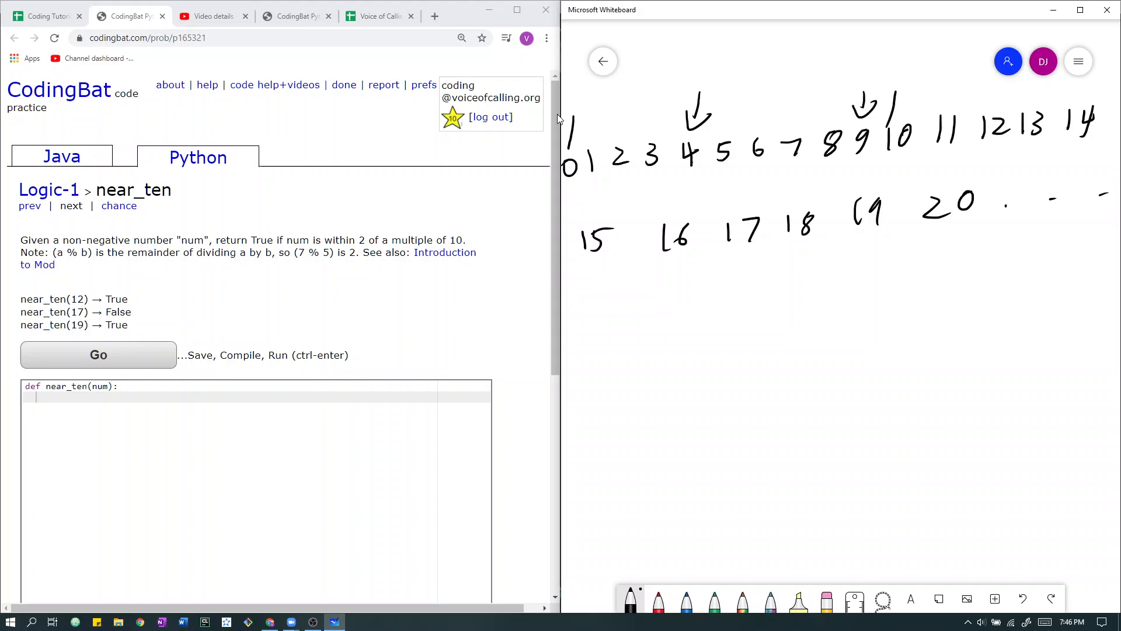
left_click_drag(786, 307, 805, 254)
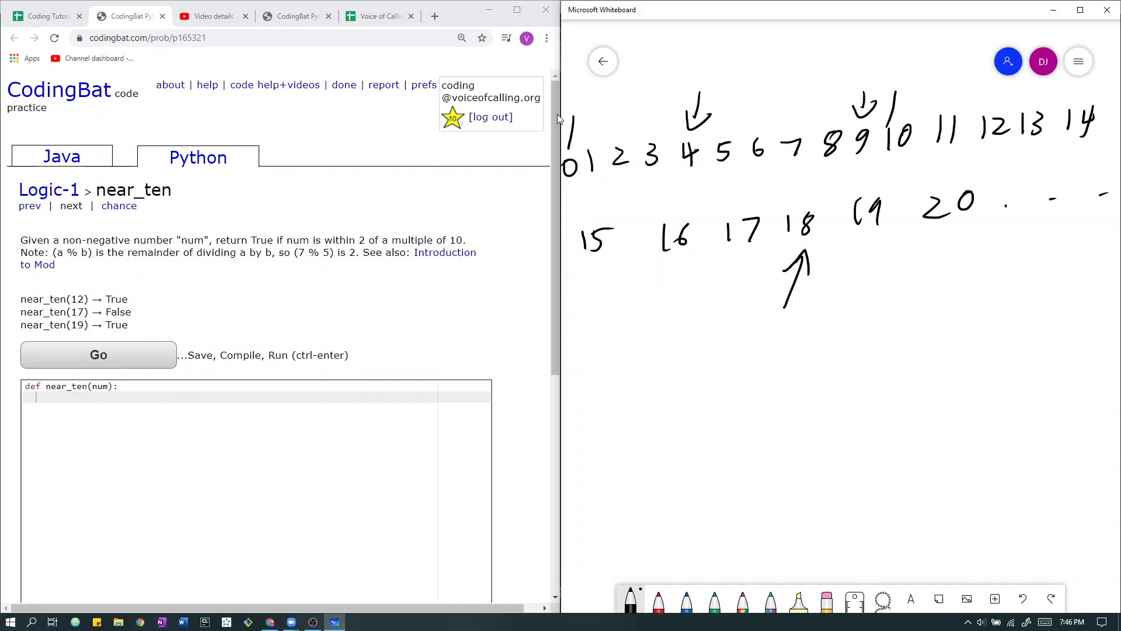
left_click_drag(950, 232, 954, 269)
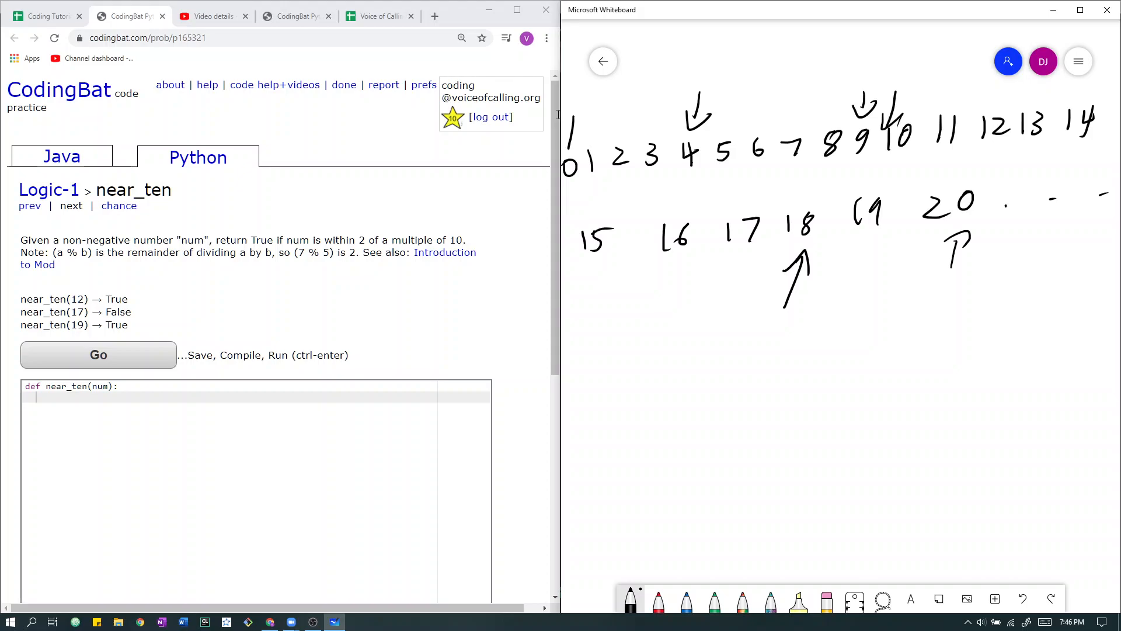
mouse_move(559, 248)
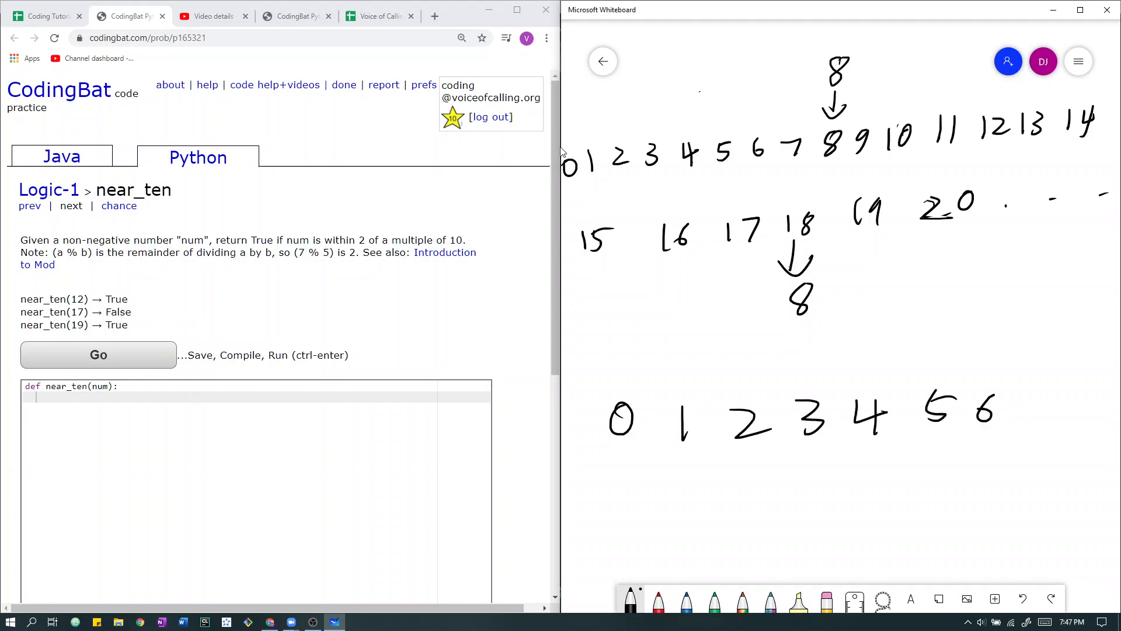
Write the digit row 0–9 beneath the number lines, arrow 9, and begin the n%10 expression
left_click_drag(1015, 408, 1088, 408)
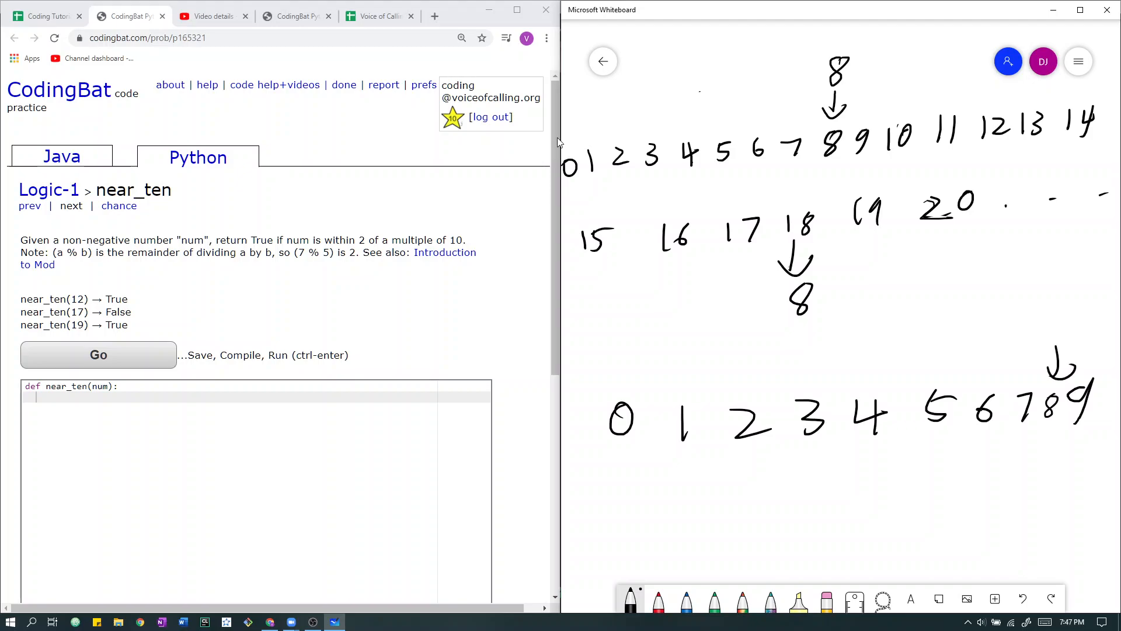
left_click_drag(569, 193, 880, 164)
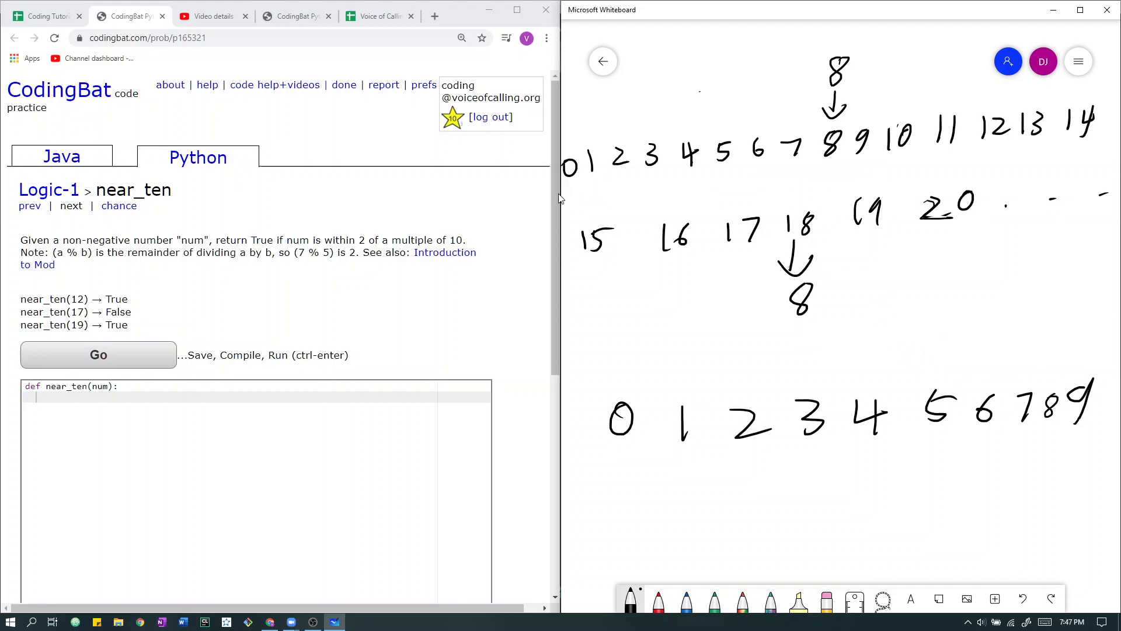
left_click_drag(973, 372, 1058, 357)
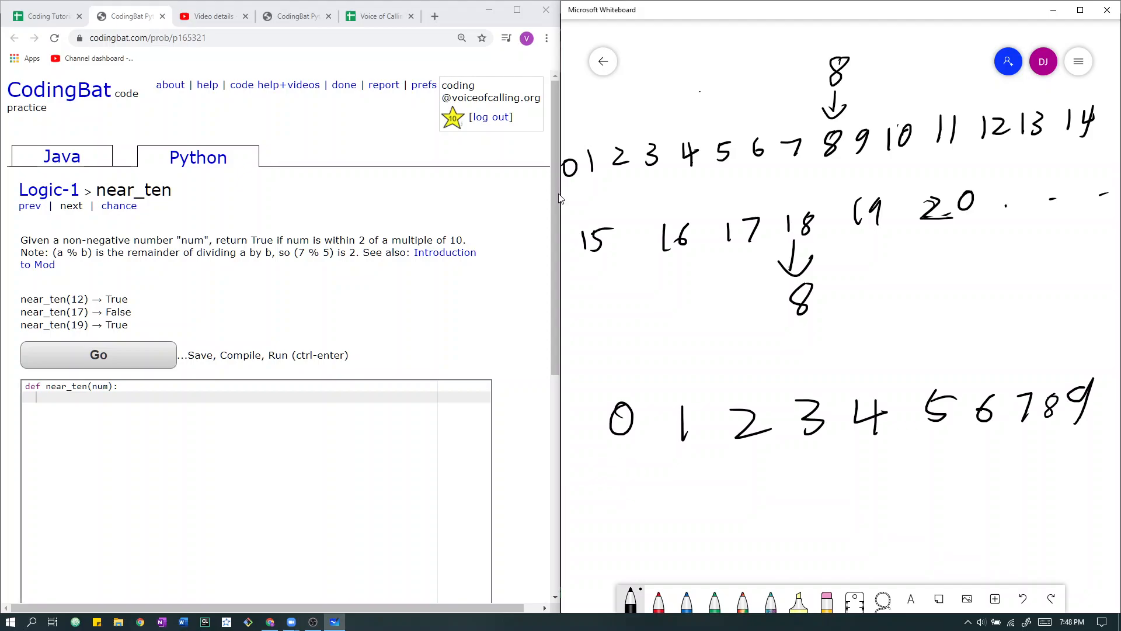
left_click_drag(619, 501, 673, 529)
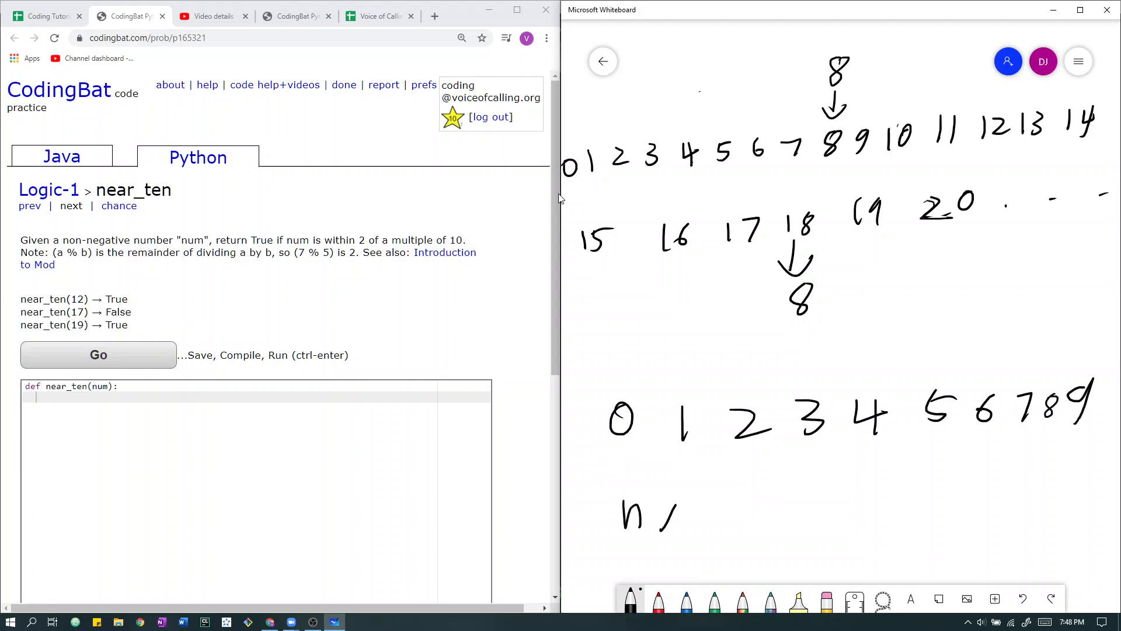
Finish n%10, bracket digits 0–2 and 8–9, and write 'n<=2 or n>=8 true'
left_click_drag(647, 501, 747, 515)
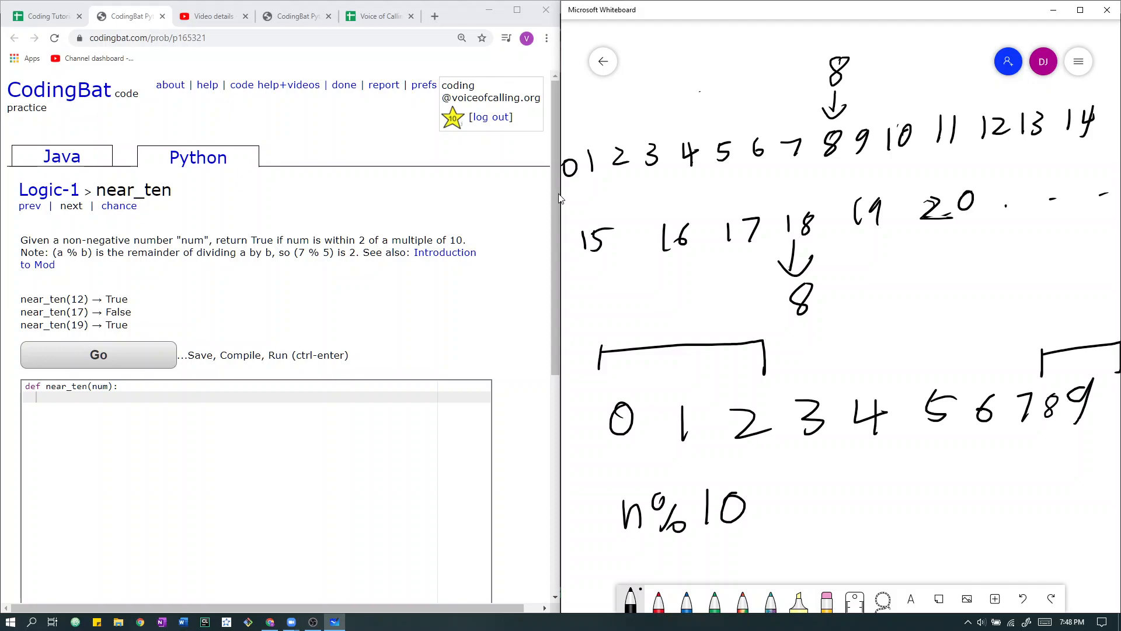
left_click_drag(596, 468, 623, 429)
type("n = n%10;")
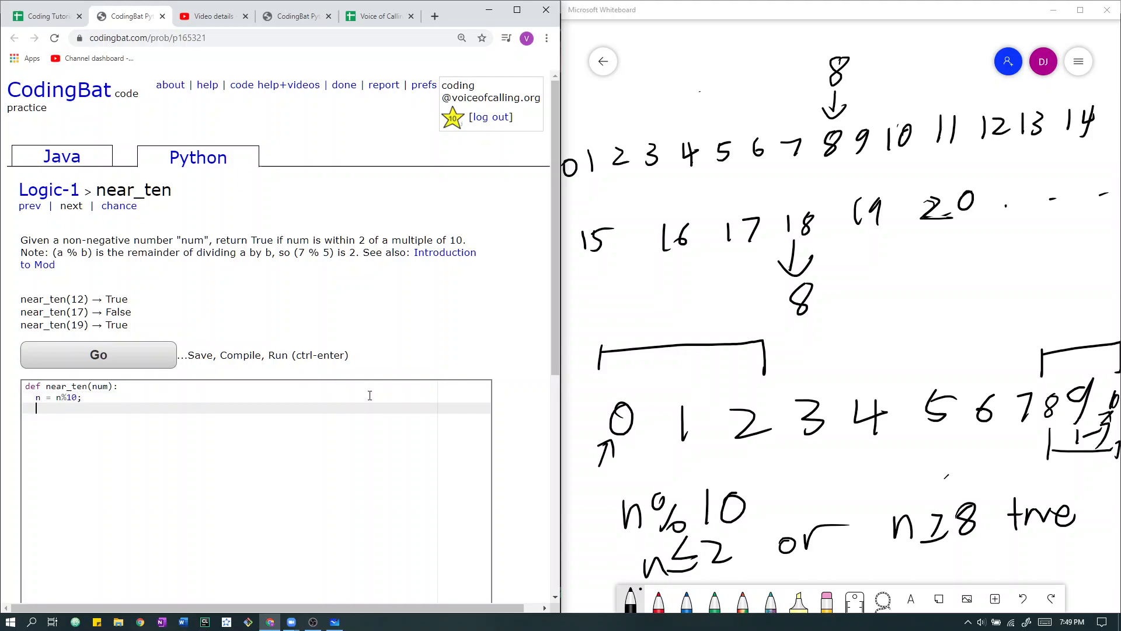
Write 'if n<=2 or n>=8: return True' with 'else: return False' in the near_ten body
type("if n")
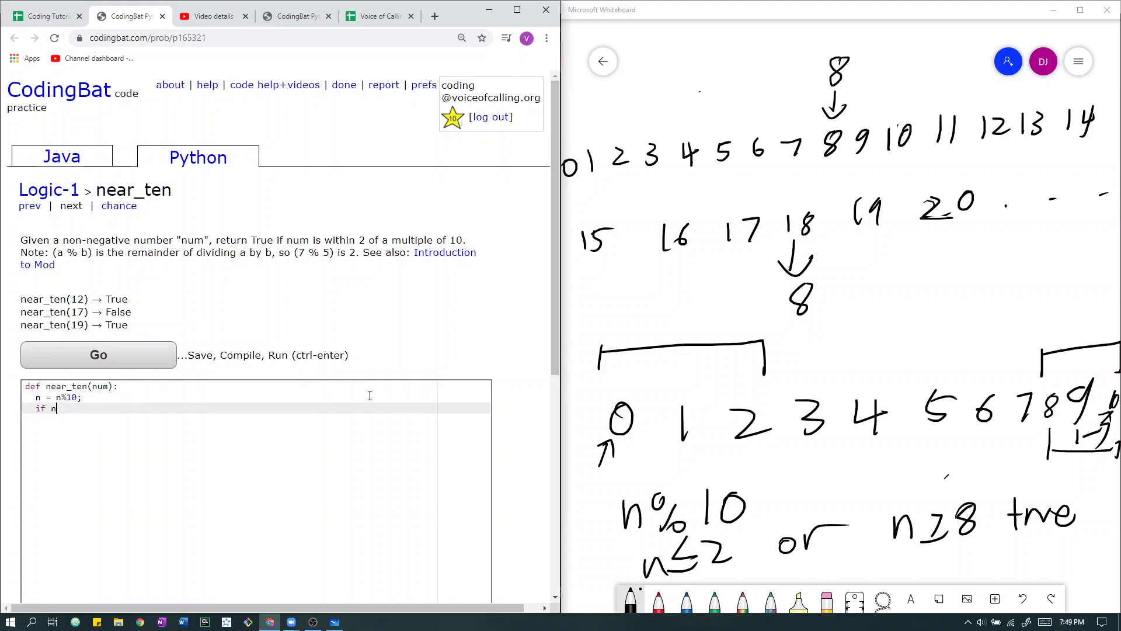
type("<=2")
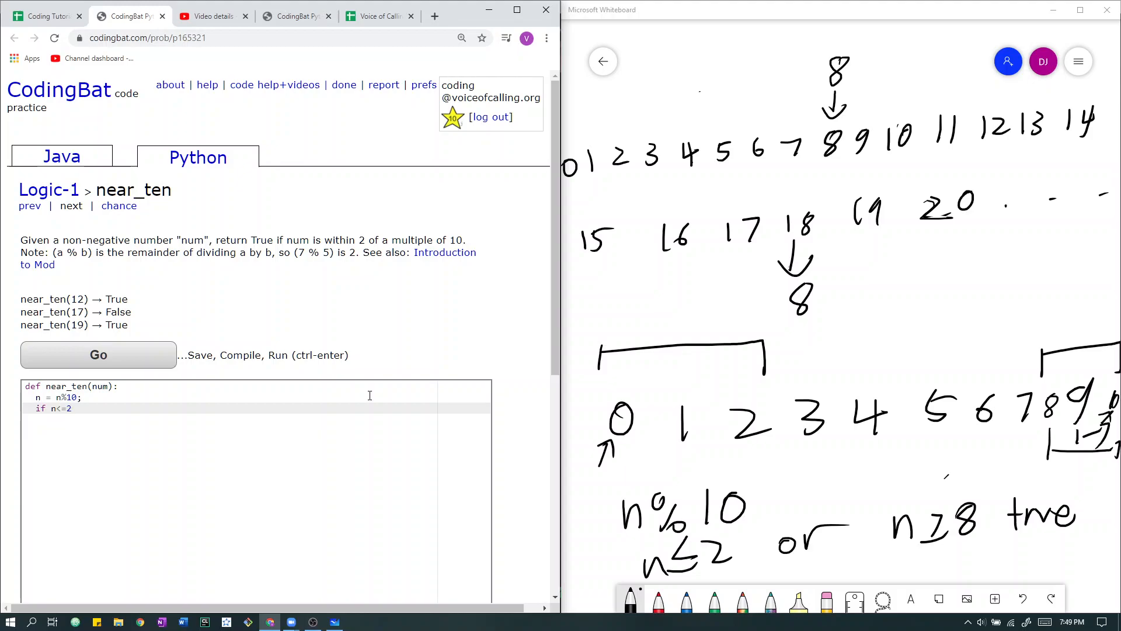
type("or n>=8:")
type("return Tru")
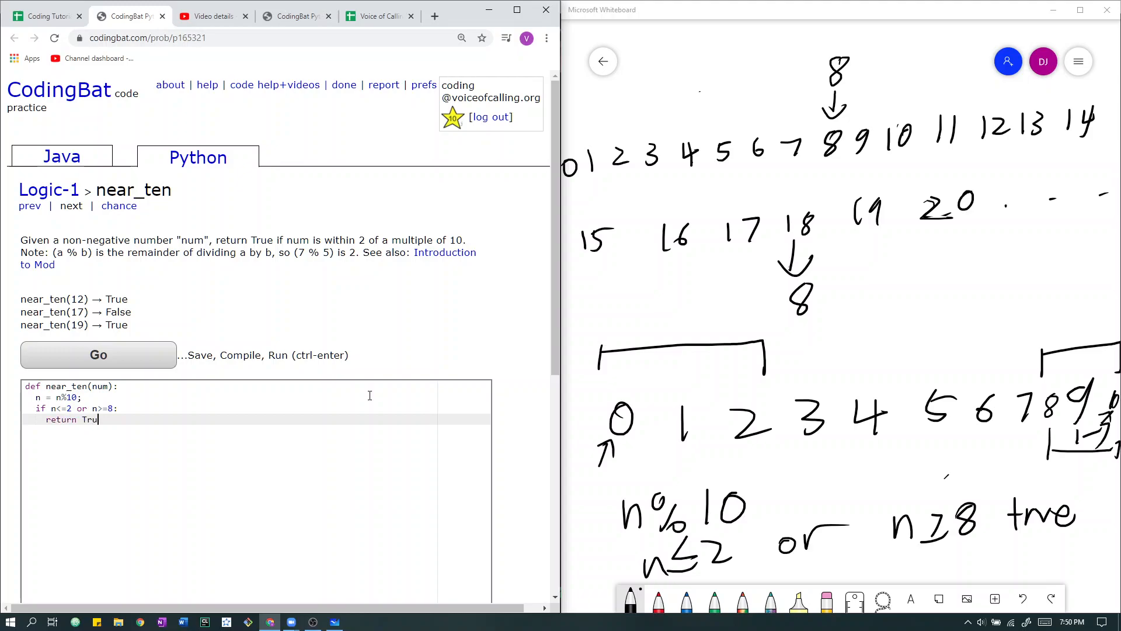
type("e;")
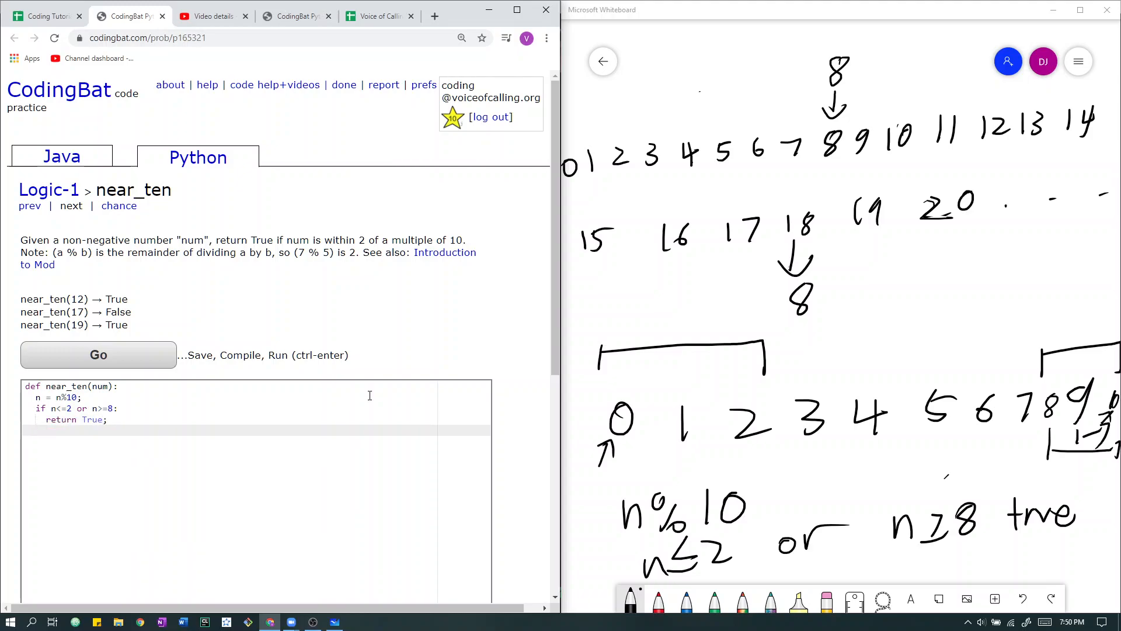
type("else:")
type("return")
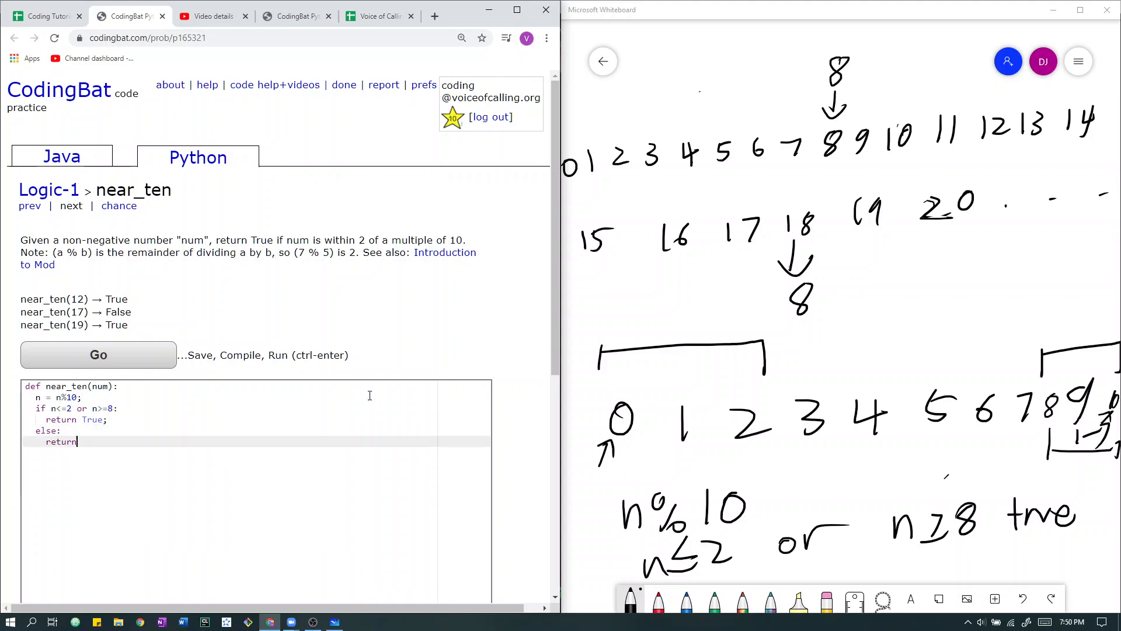
type("False;")
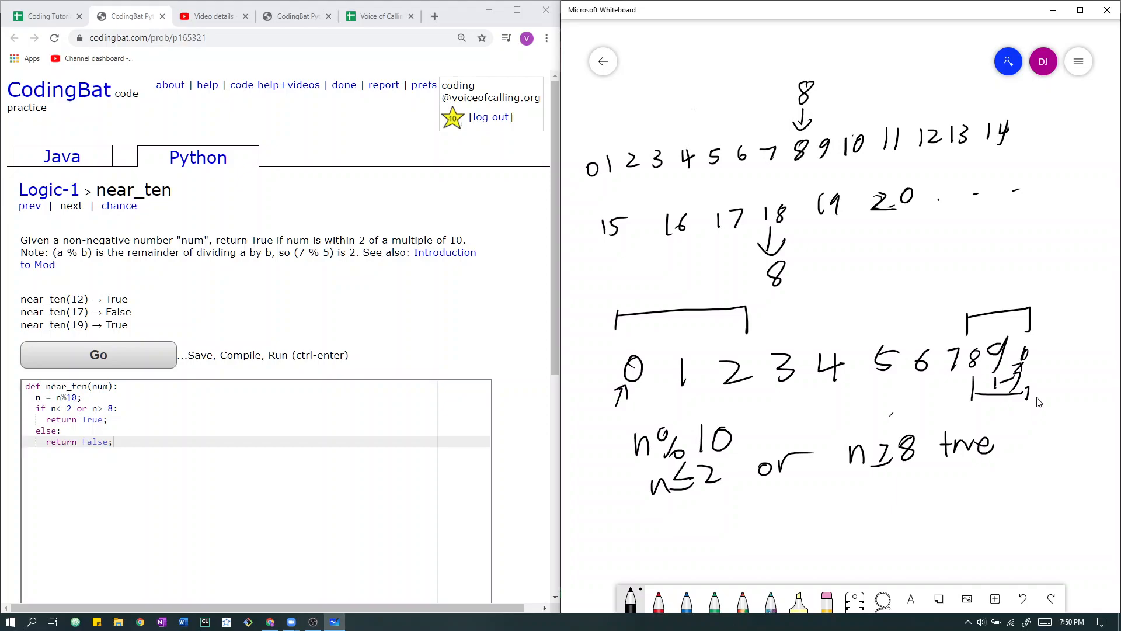
Label each number on the line with its red last digit, starting from 0
left_click_drag(597, 301, 1037, 265)
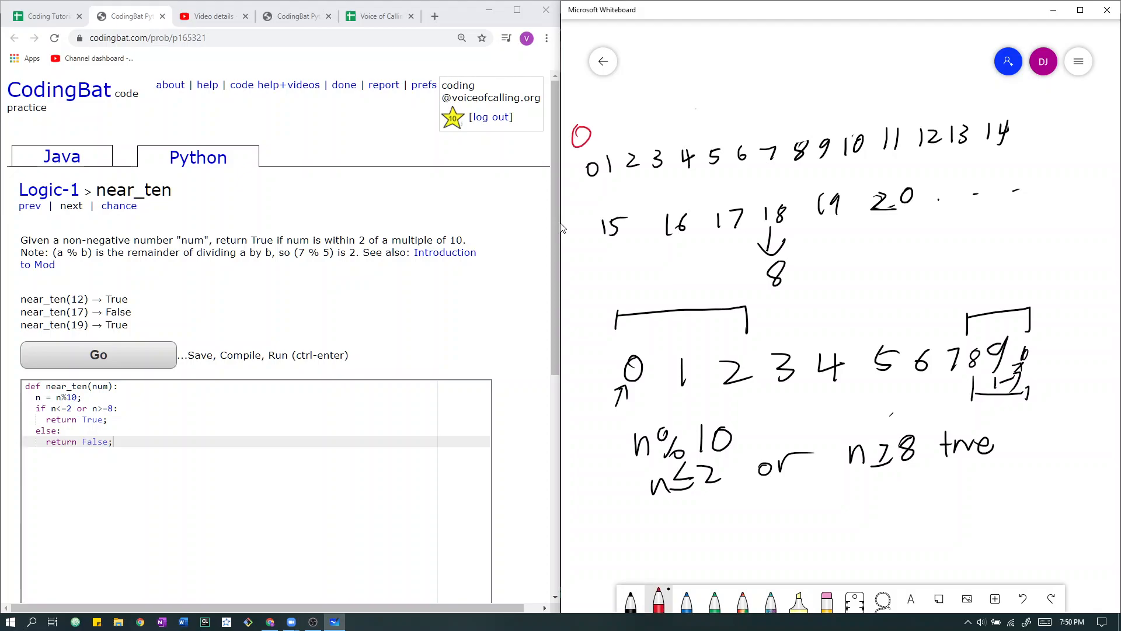
left_click_drag(600, 136, 640, 125)
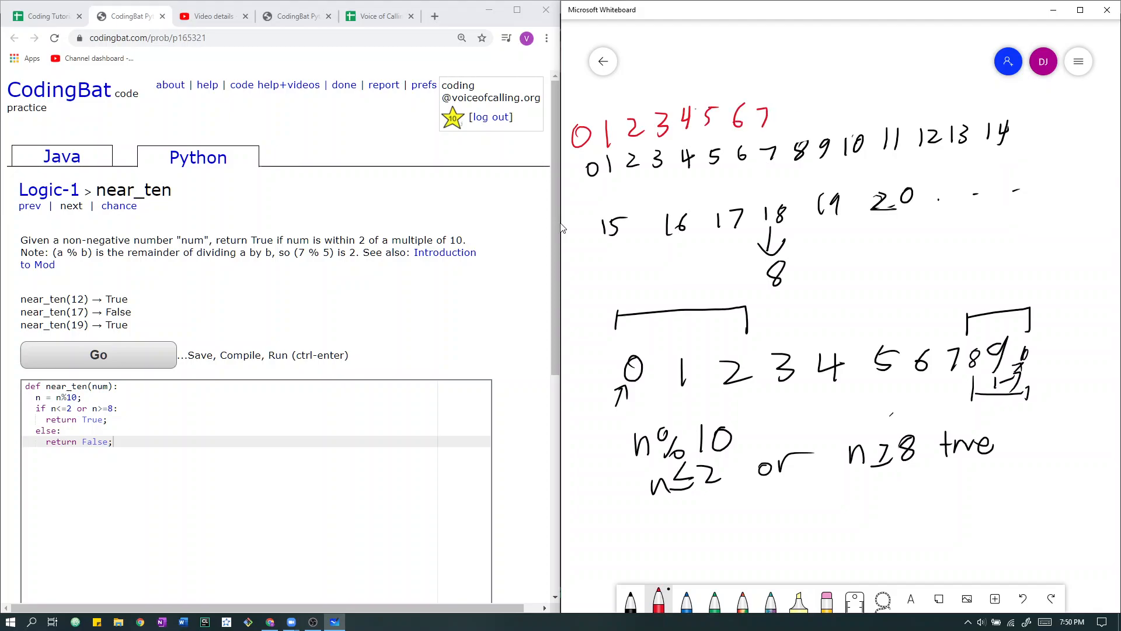
left_click_drag(786, 115, 833, 118)
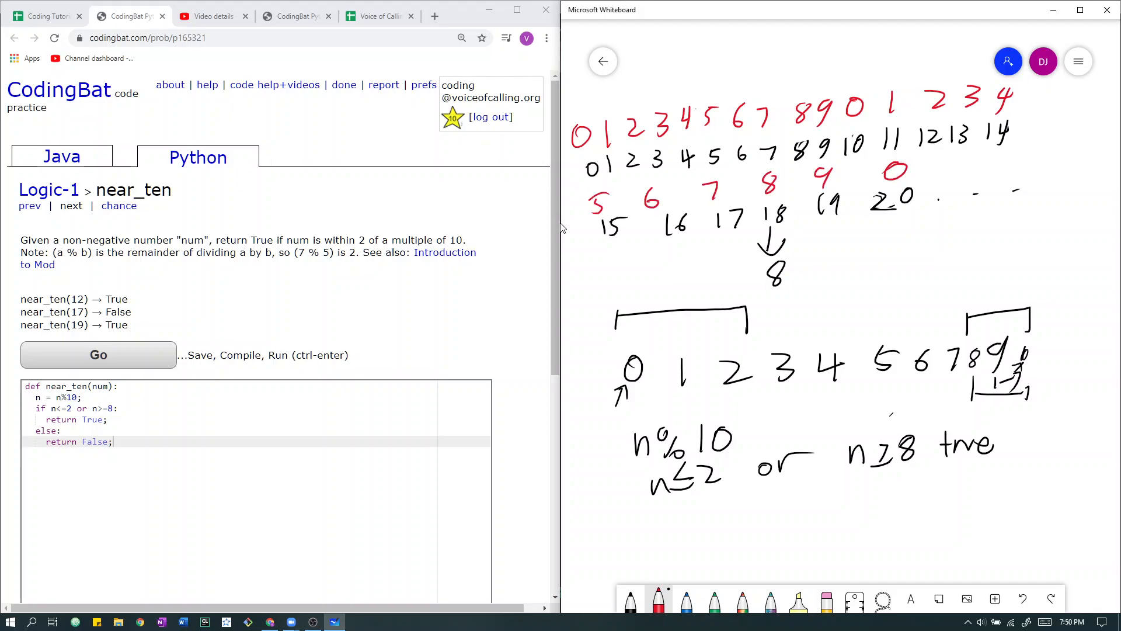
Draw red brackets grouping each ten and loop the 0–9 row, then run the tests
left_click_drag(569, 114, 872, 68)
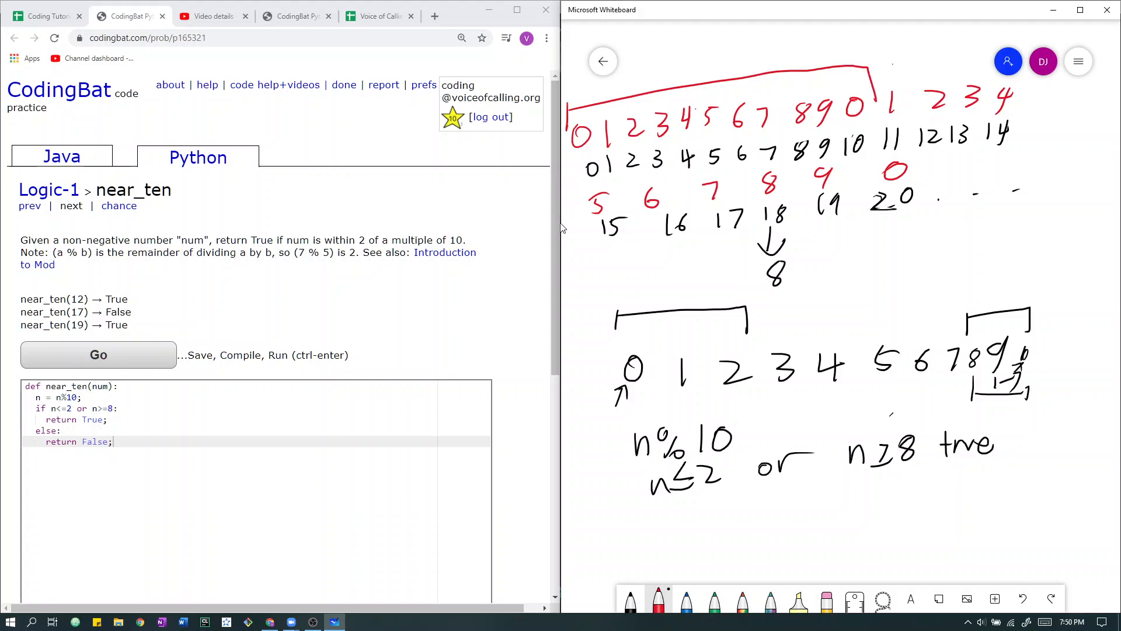
left_click_drag(590, 188, 830, 154)
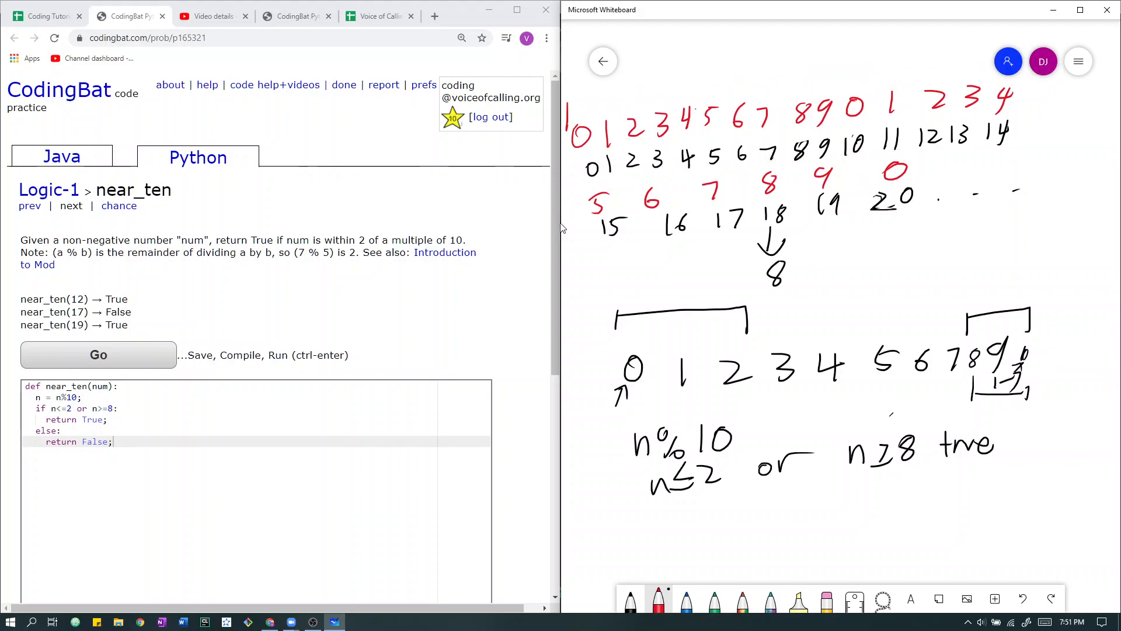
left_click_drag(573, 108, 1001, 71)
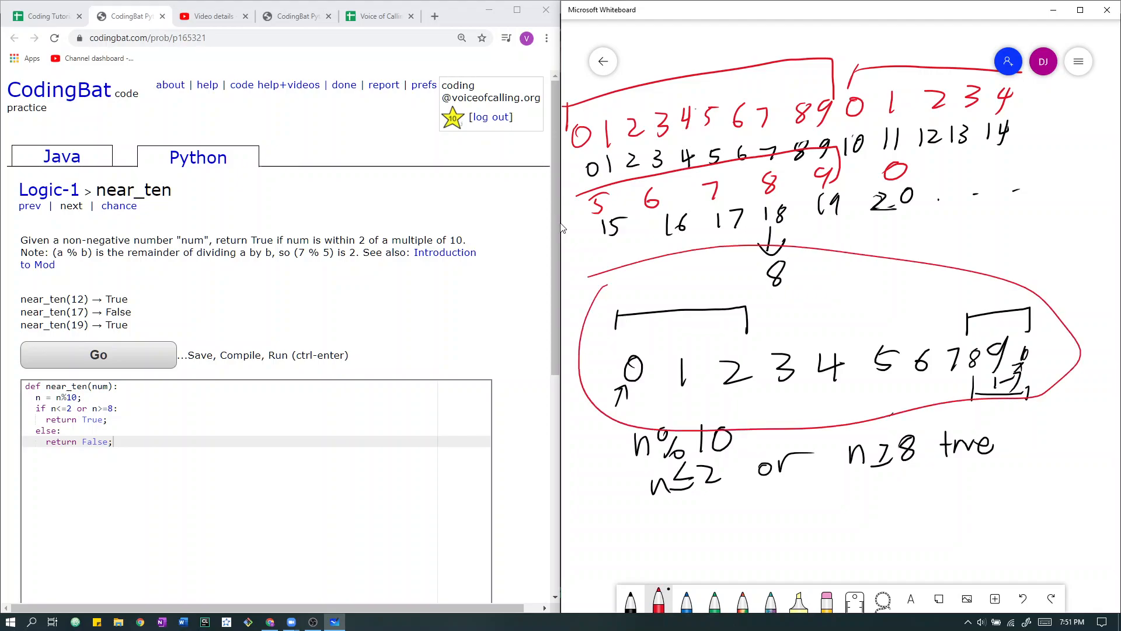
left_click(99, 355)
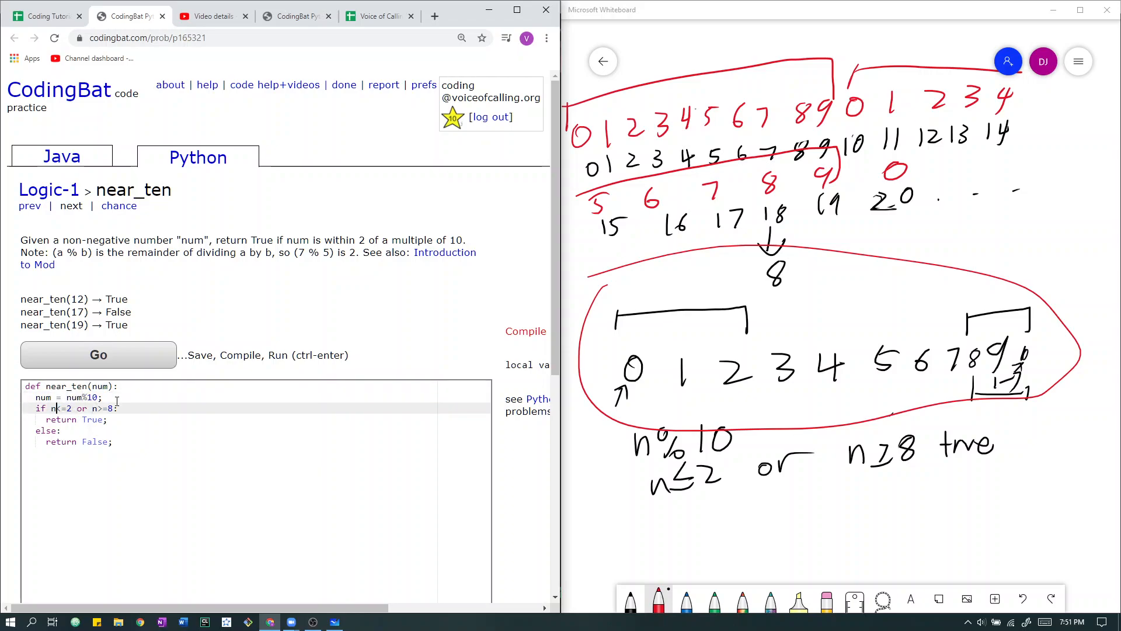
Rename n to num throughout and run with Go to get All Correct
type("um")
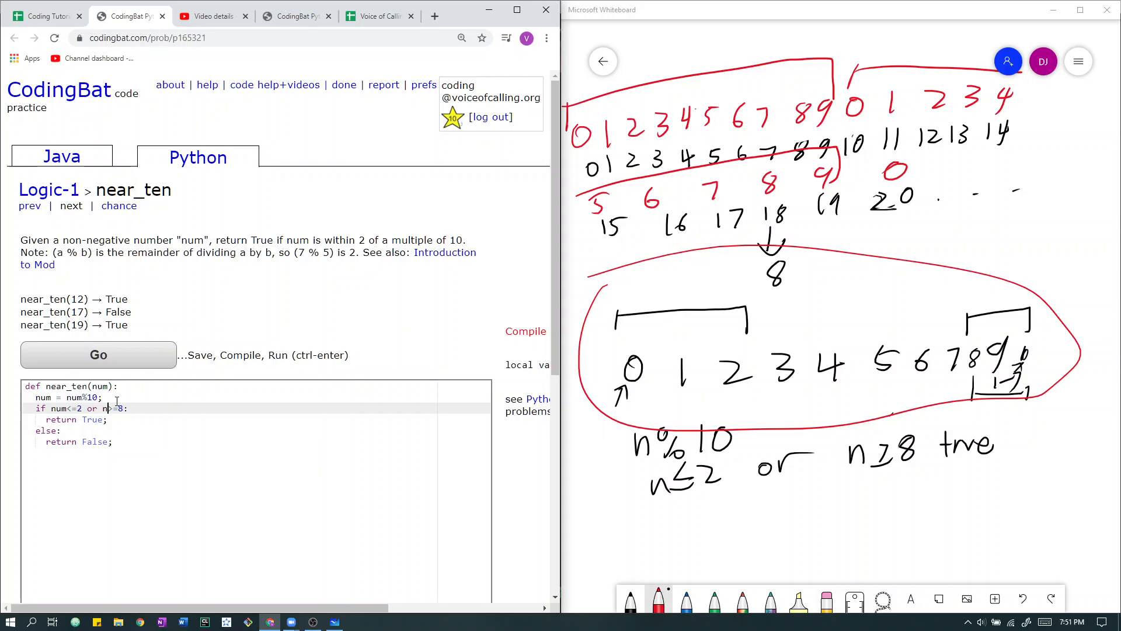
left_click(98, 355)
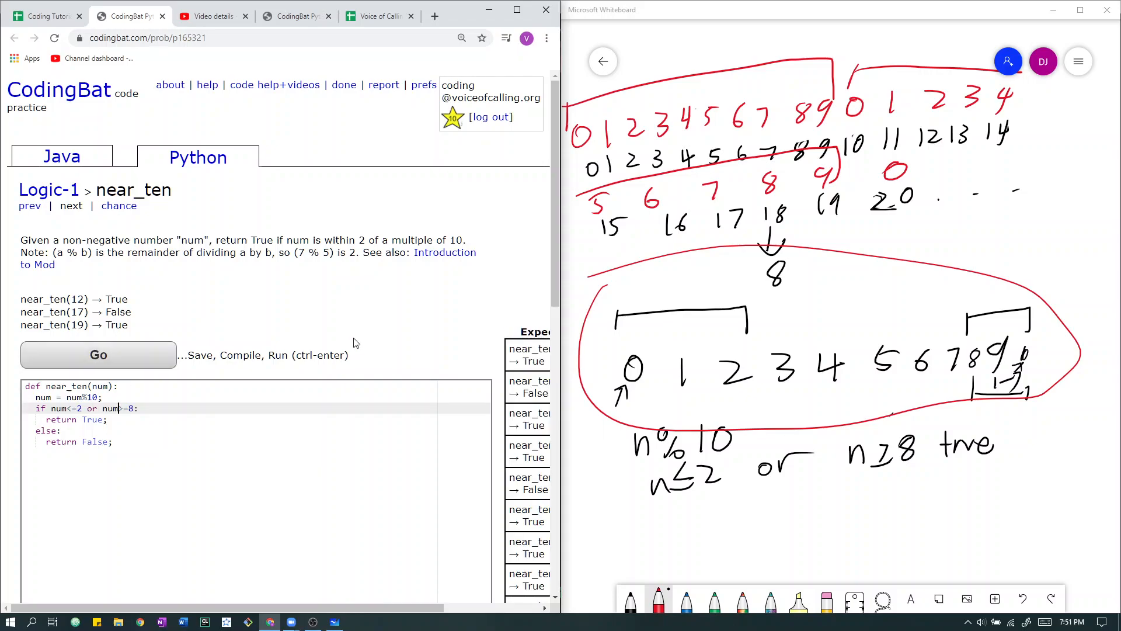
left_click(98, 355)
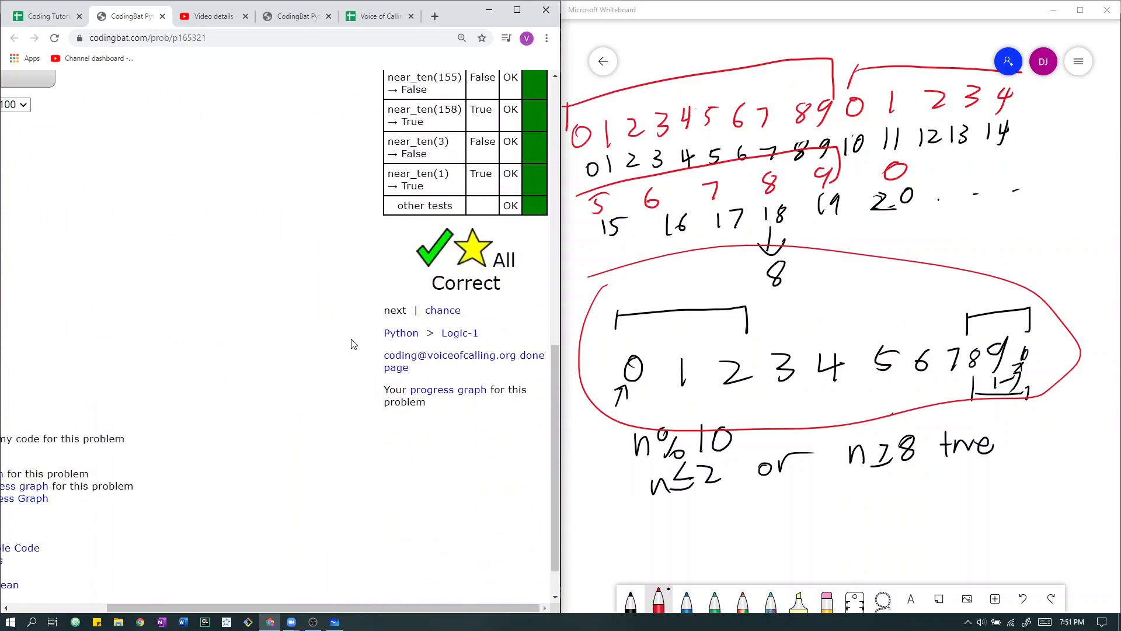